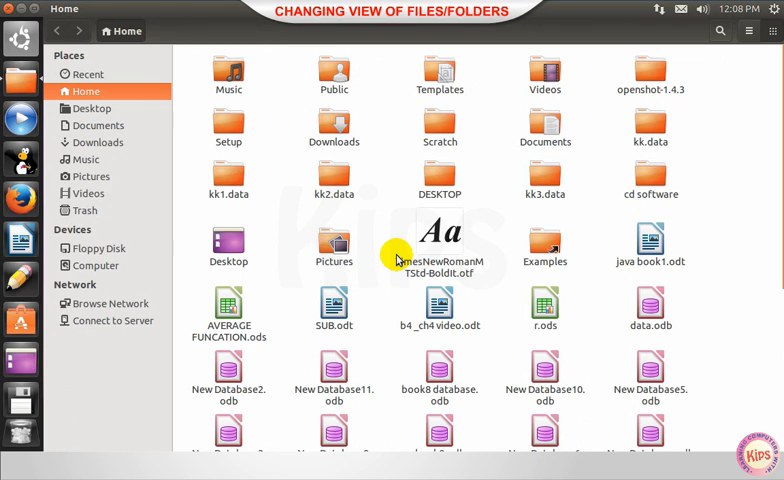
{"action": "mouse_move", "coordinate": [398, 250]}
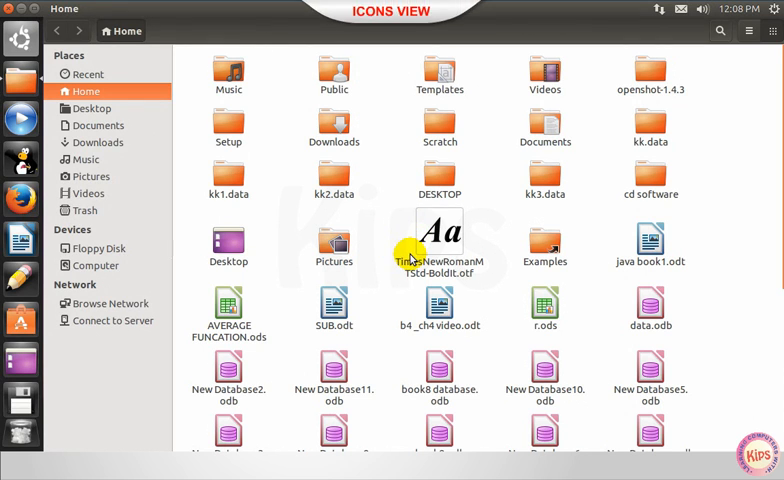
Switch the Home folder from icon view to list view, then back to icons.
{"action": "left_click", "coordinate": [769, 38]}
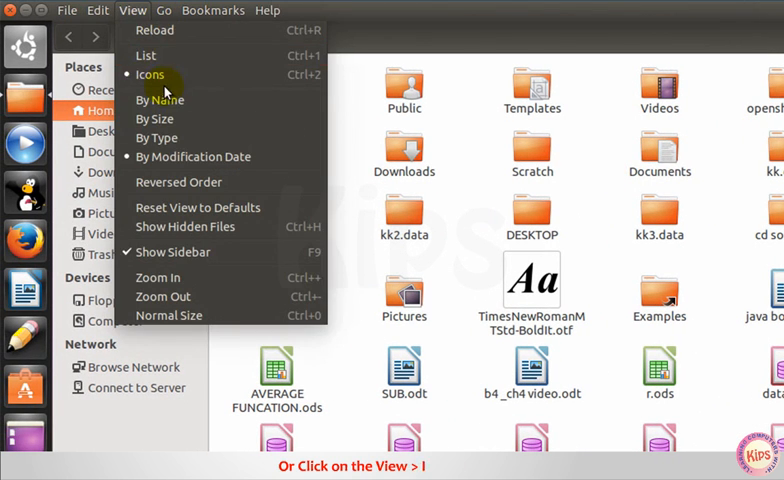
{"action": "left_click", "coordinate": [149, 74]}
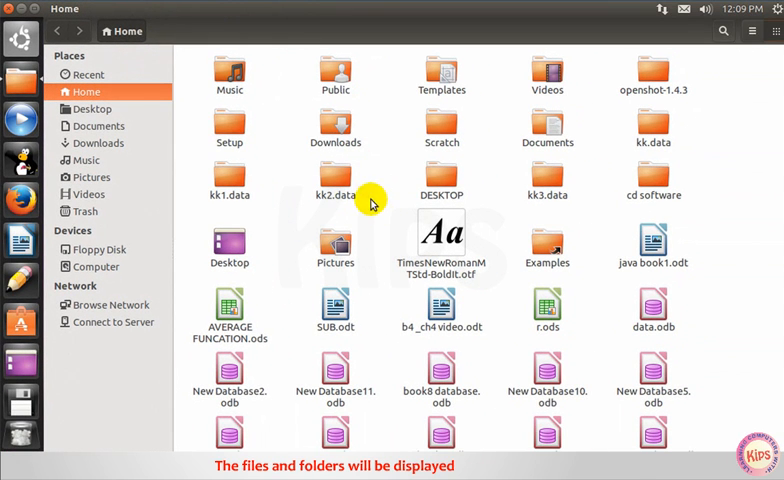
{"action": "mouse_move", "coordinate": [547, 130]}
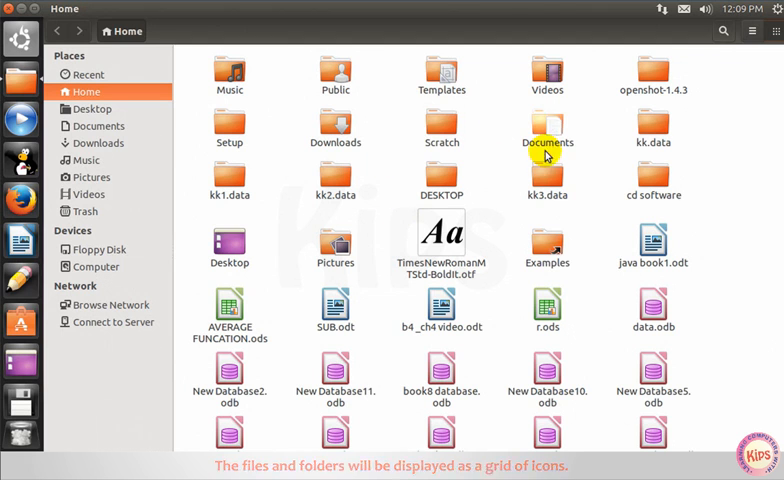
{"action": "mouse_move", "coordinate": [399, 197]}
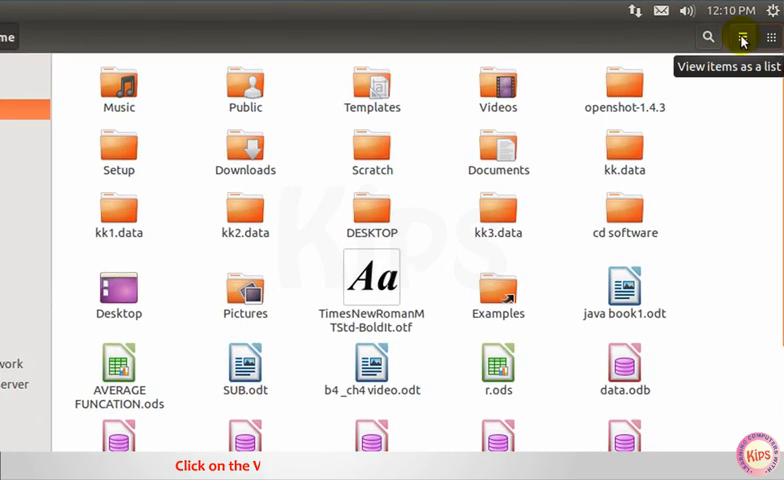
{"action": "left_click", "coordinate": [742, 38]}
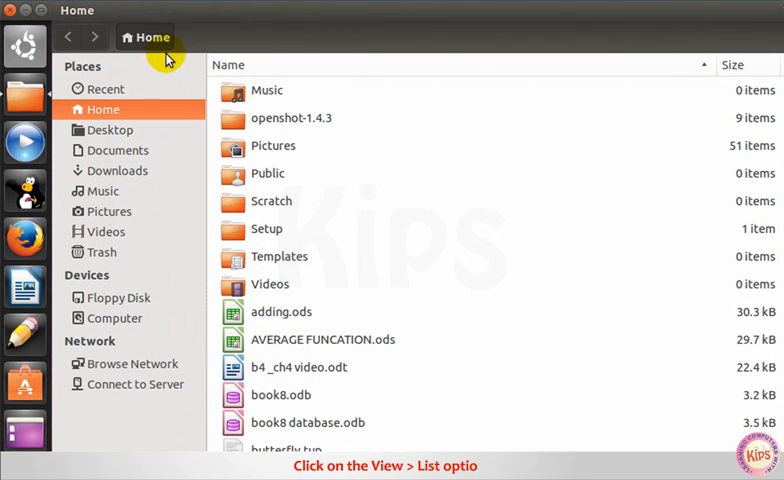
{"action": "mouse_move", "coordinate": [415, 264]}
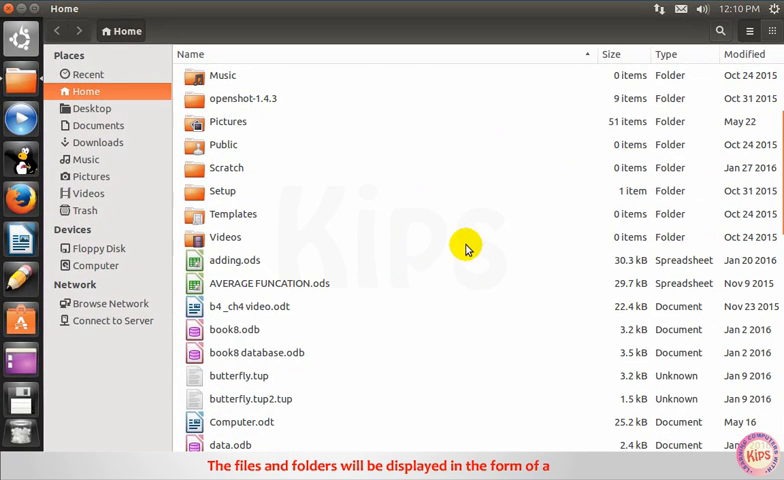
{"action": "left_click", "coordinate": [753, 30]}
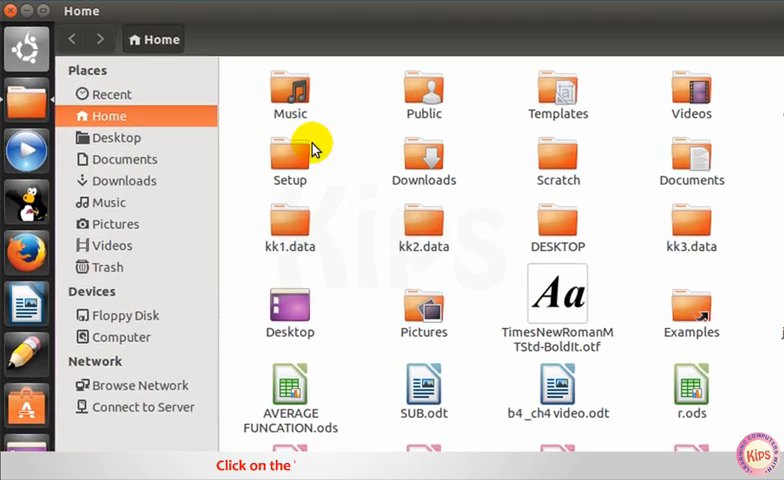
Sort the Home folder icons by name, then by size, via the View menu.
{"action": "left_click", "coordinate": [138, 11]}
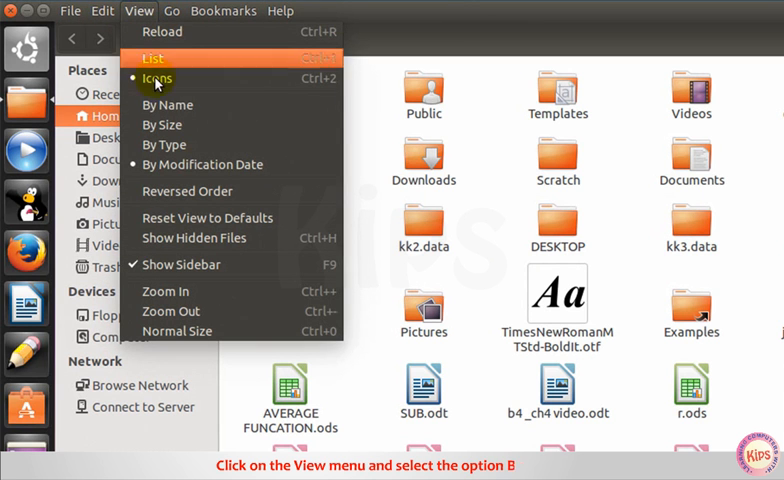
{"action": "left_click", "coordinate": [157, 78]}
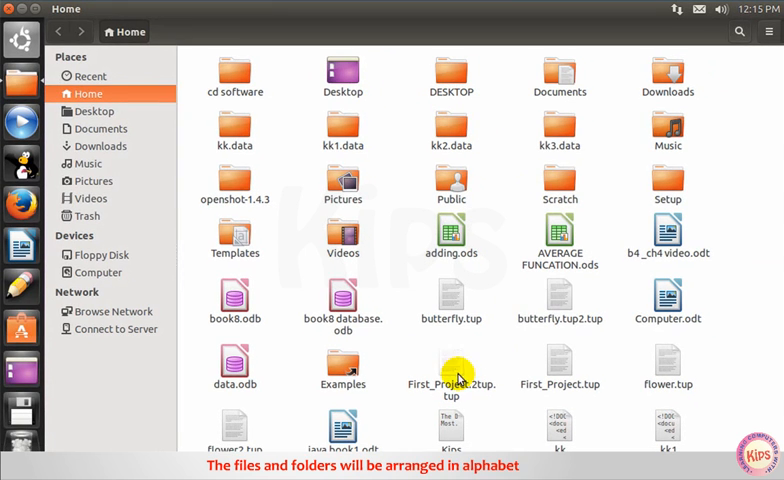
{"action": "mouse_move", "coordinate": [495, 235]}
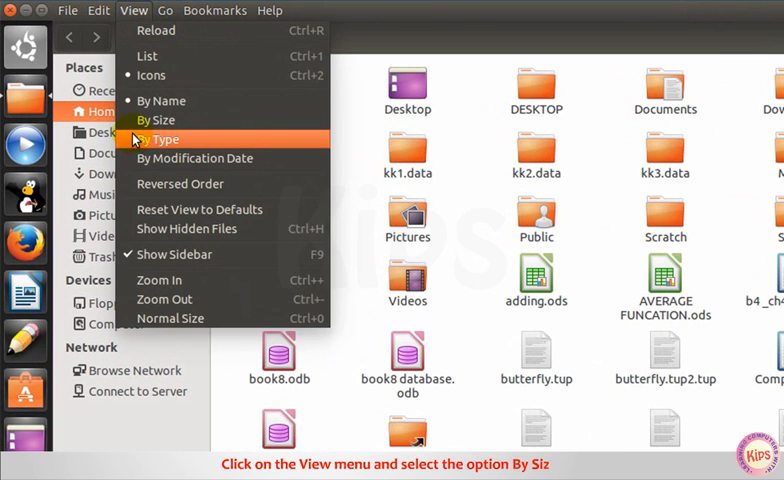
{"action": "left_click", "coordinate": [157, 120]}
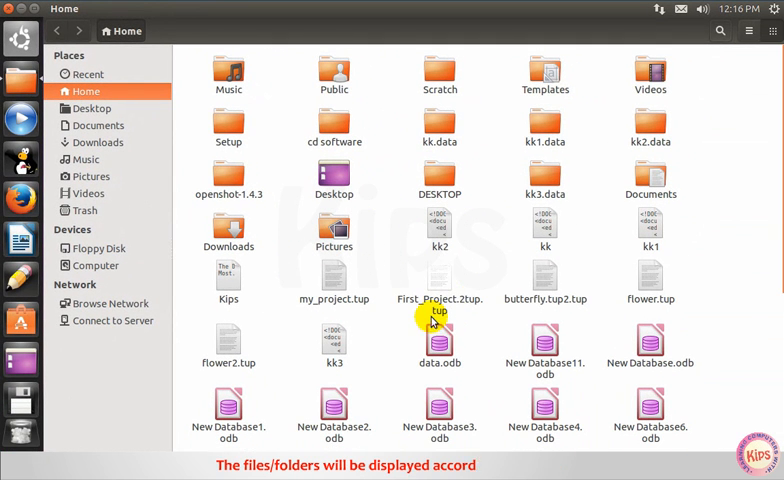
{"action": "mouse_move", "coordinate": [395, 375]}
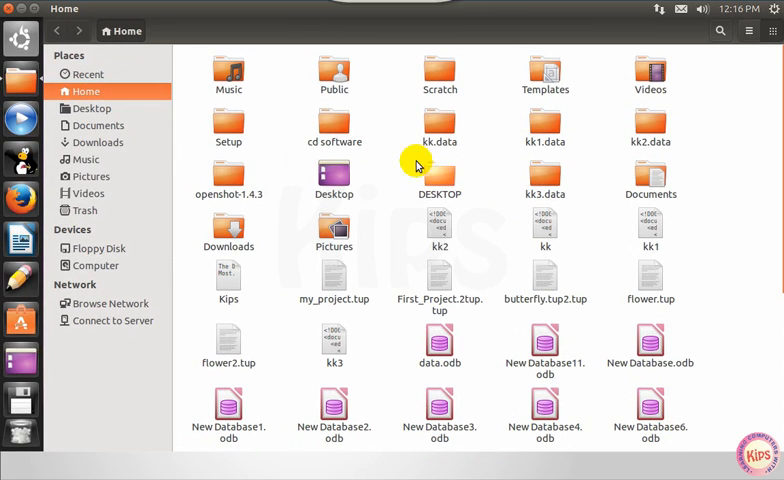
Group the Home folder items by type, then sort them by modification date.
{"action": "left_click", "coordinate": [125, 9]}
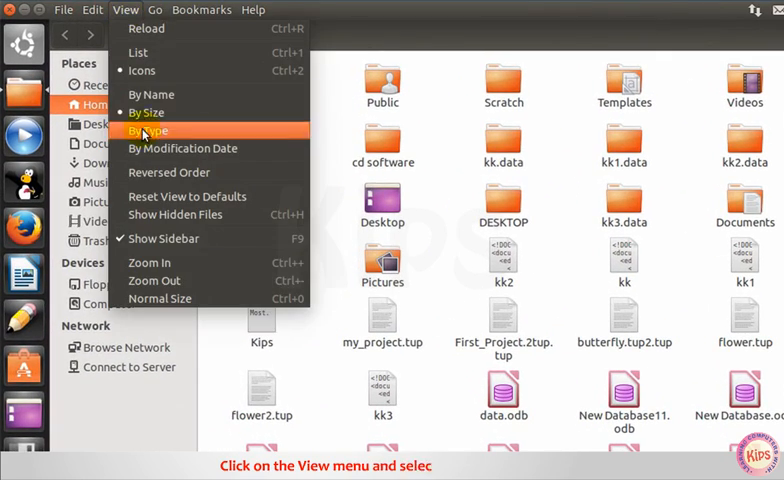
{"action": "left_click", "coordinate": [148, 130]}
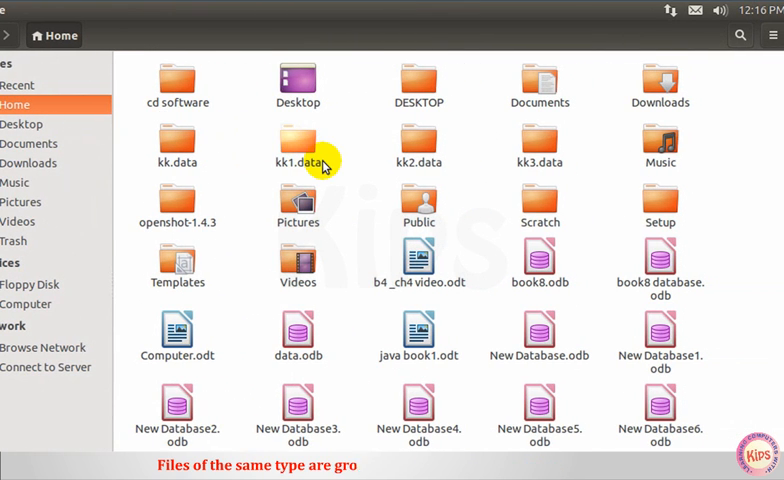
{"action": "mouse_move", "coordinate": [398, 123]}
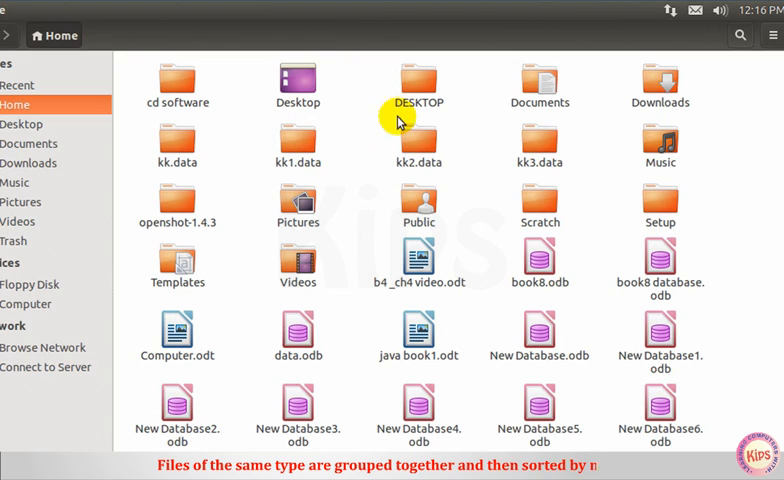
{"action": "mouse_move", "coordinate": [290, 135]}
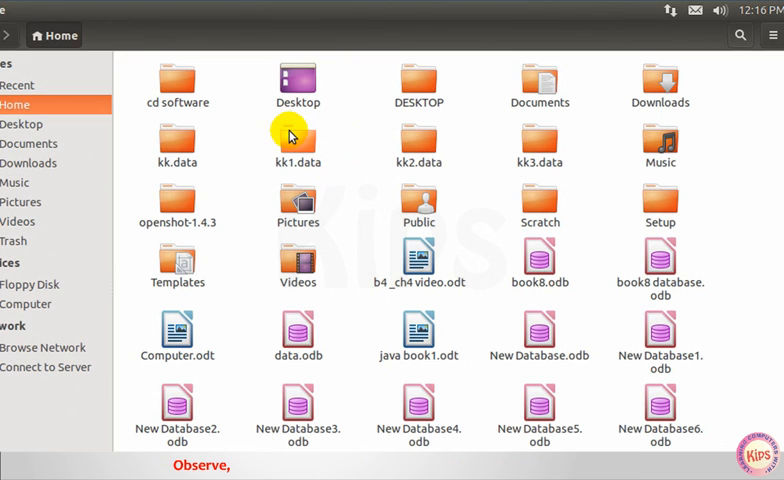
{"action": "mouse_move", "coordinate": [532, 170]}
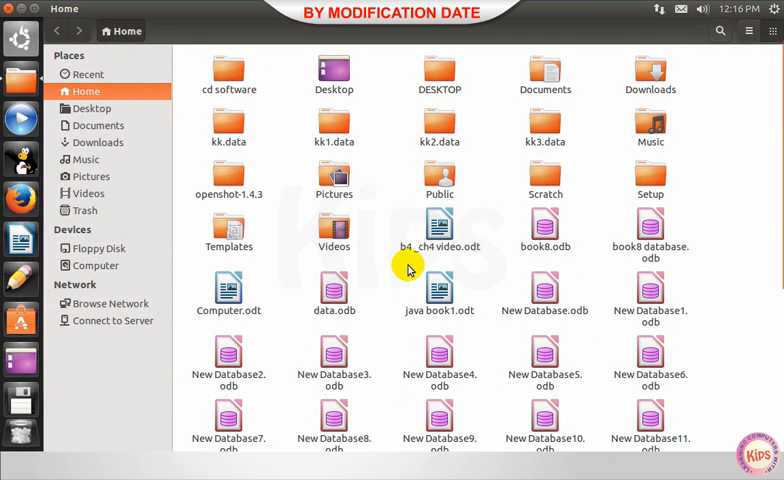
{"action": "mouse_move", "coordinate": [325, 232]}
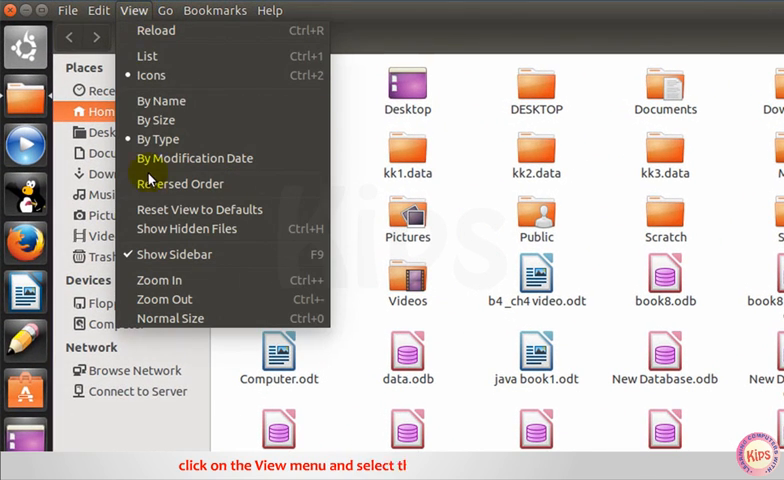
{"action": "left_click", "coordinate": [195, 158]}
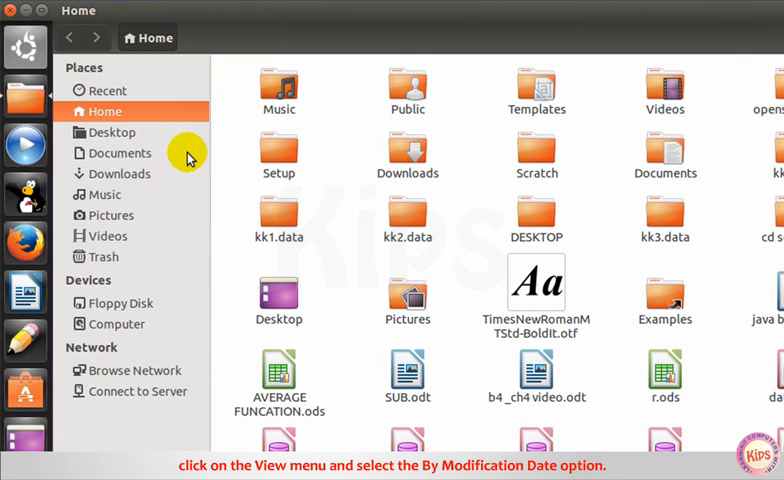
{"action": "mouse_move", "coordinate": [343, 157]}
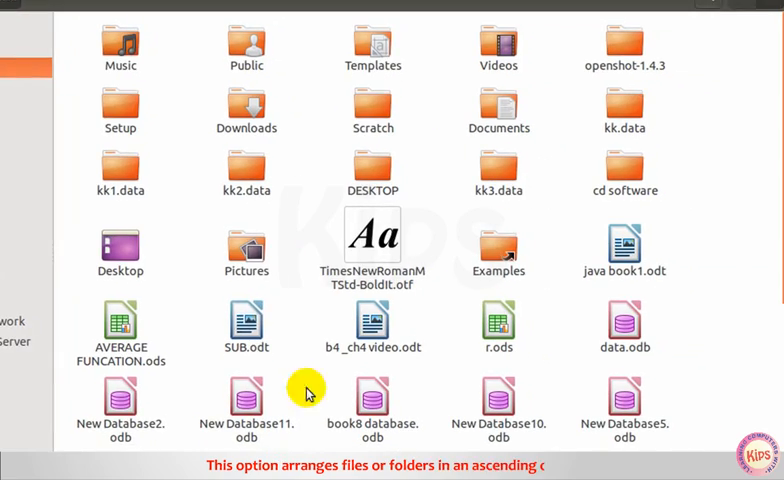
{"action": "mouse_move", "coordinate": [270, 238]}
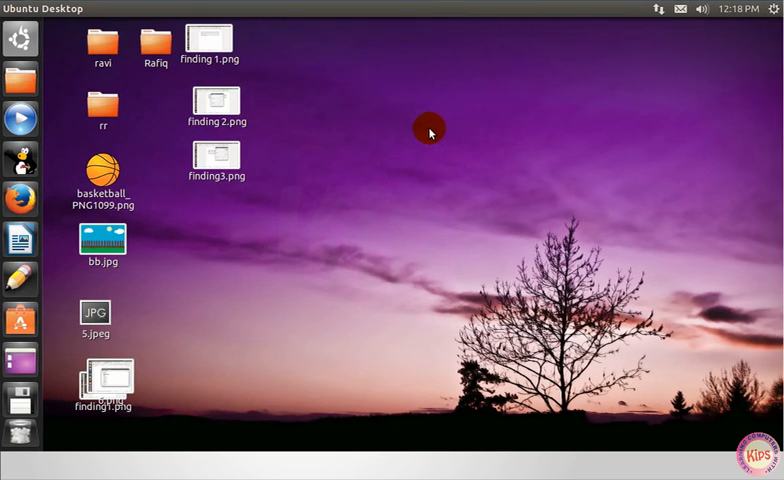
Open System Settings from the session gear and go to Time & Date.
{"action": "left_click", "coordinate": [772, 9]}
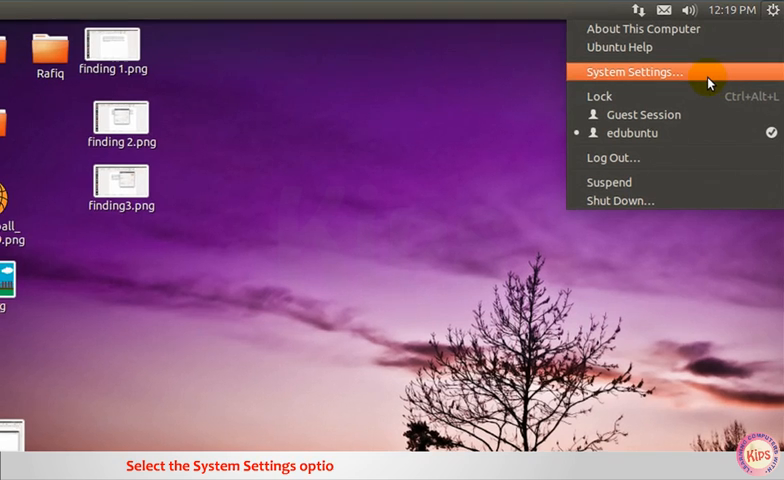
{"action": "left_click", "coordinate": [631, 71]}
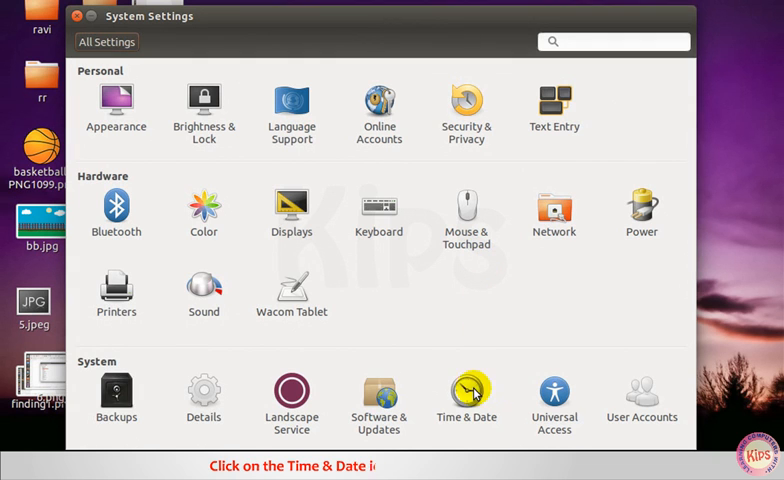
{"action": "left_click", "coordinate": [466, 390]}
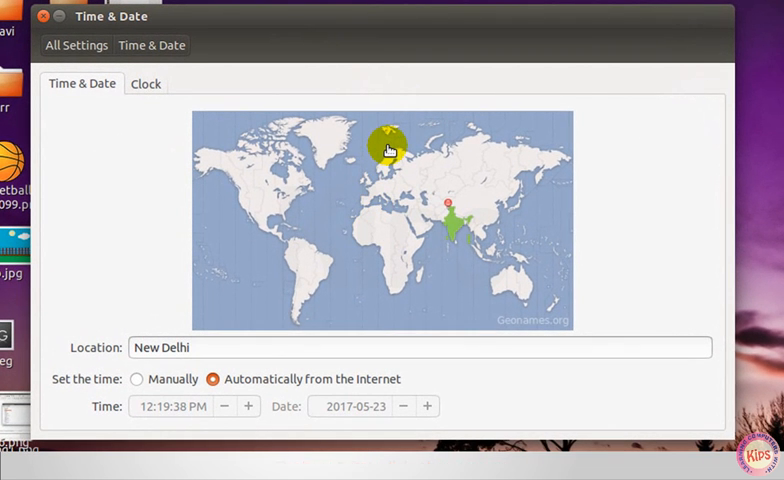
{"action": "mouse_move", "coordinate": [219, 277]}
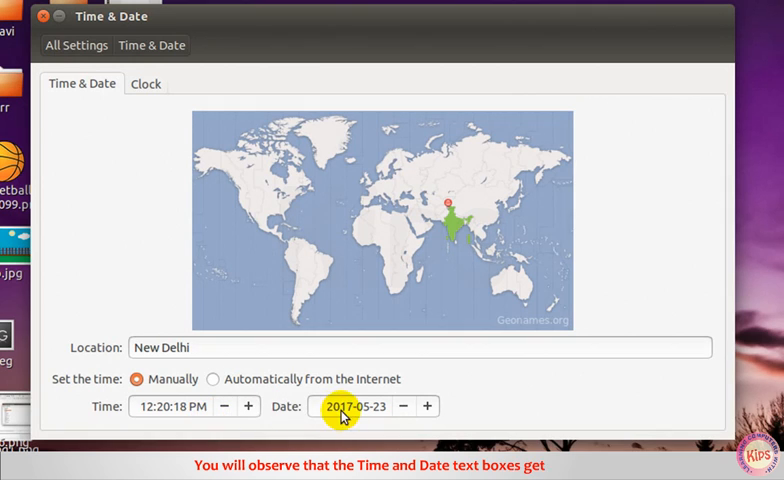
Switch Time & Date to manual setting and select the date field.
{"action": "left_click", "coordinate": [251, 406]}
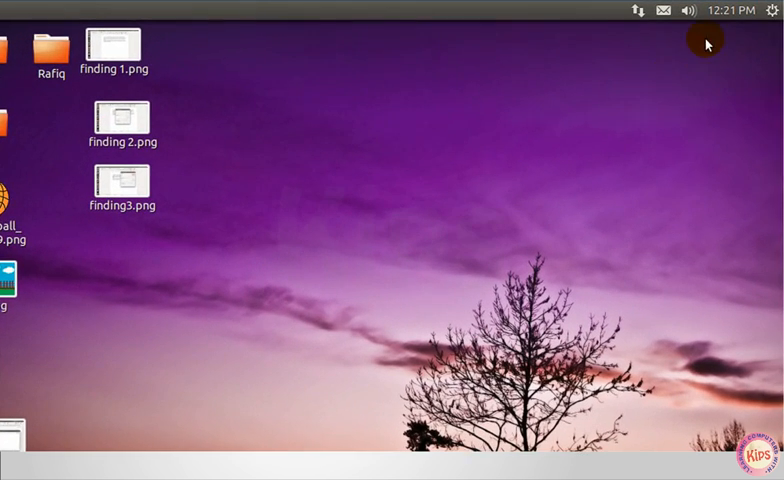
Reopen System Settings from the session gear menu.
{"action": "left_click", "coordinate": [771, 11]}
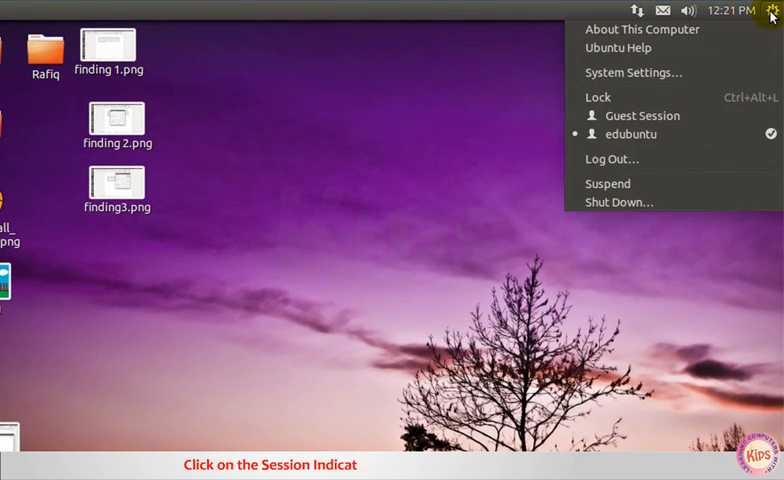
{"action": "mouse_move", "coordinate": [645, 72]}
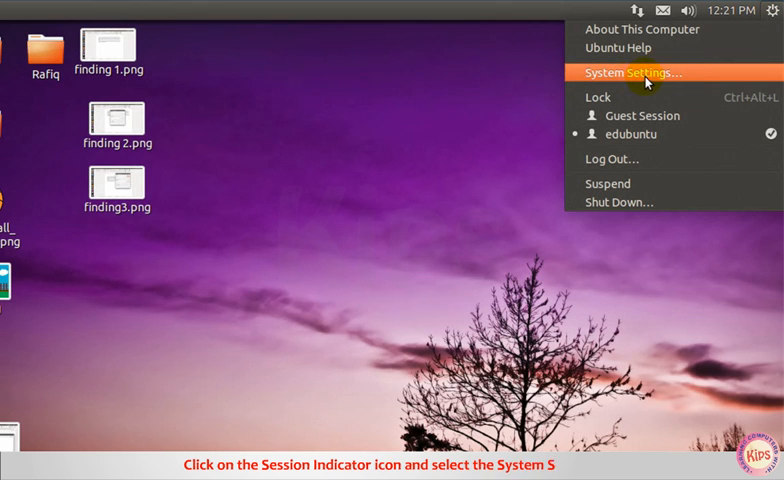
{"action": "left_click", "coordinate": [628, 72]}
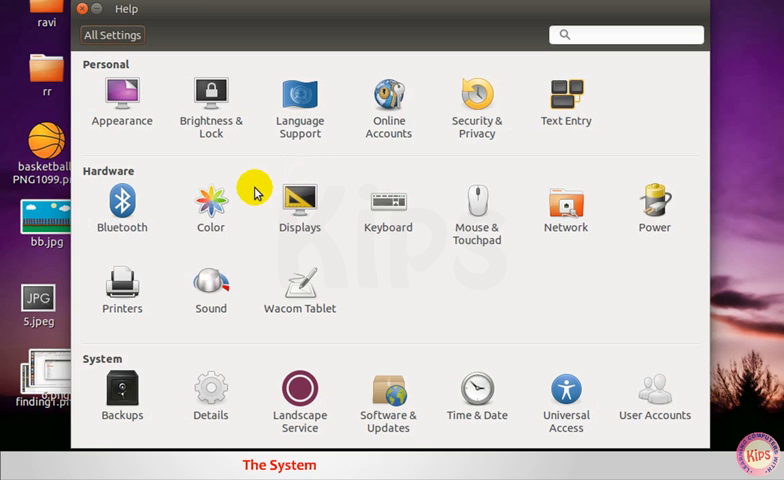
{"action": "mouse_move", "coordinate": [388, 105]}
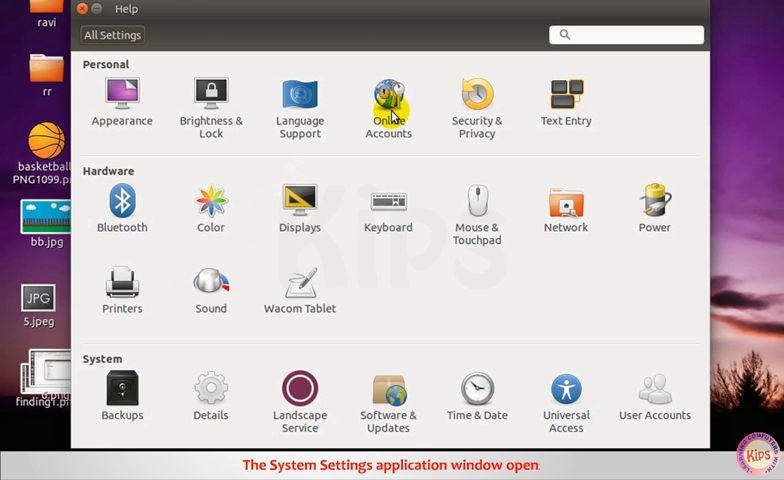
{"action": "mouse_move", "coordinate": [345, 288]}
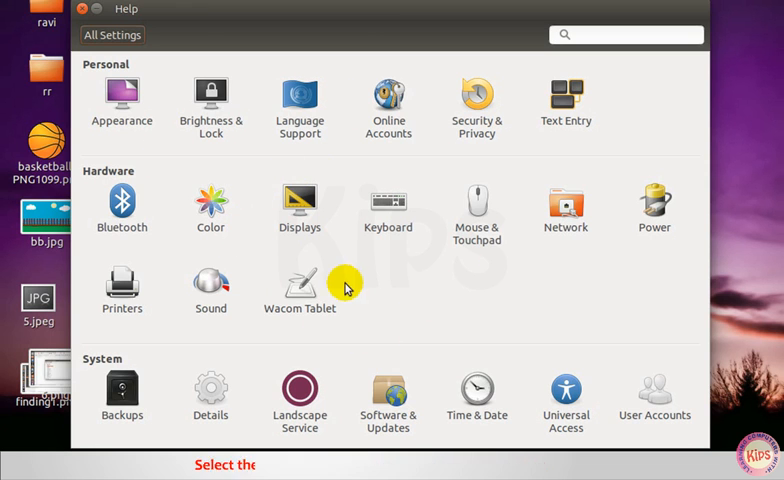
{"action": "mouse_move", "coordinate": [98, 167]}
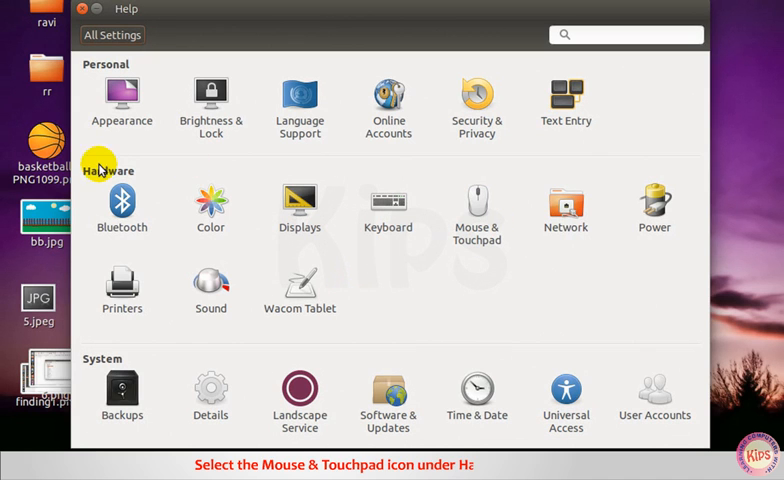
{"action": "mouse_move", "coordinate": [478, 197]}
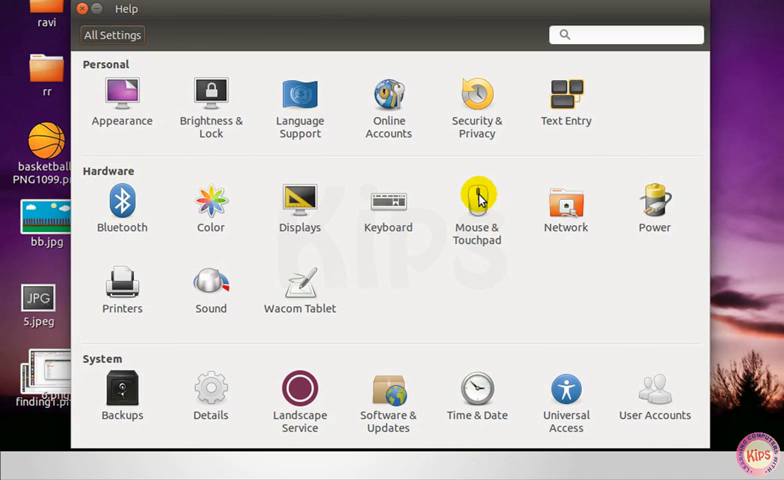
In Mouse & Touchpad, raise pointer speed slightly and open Test Your Settings.
{"action": "left_click", "coordinate": [477, 200]}
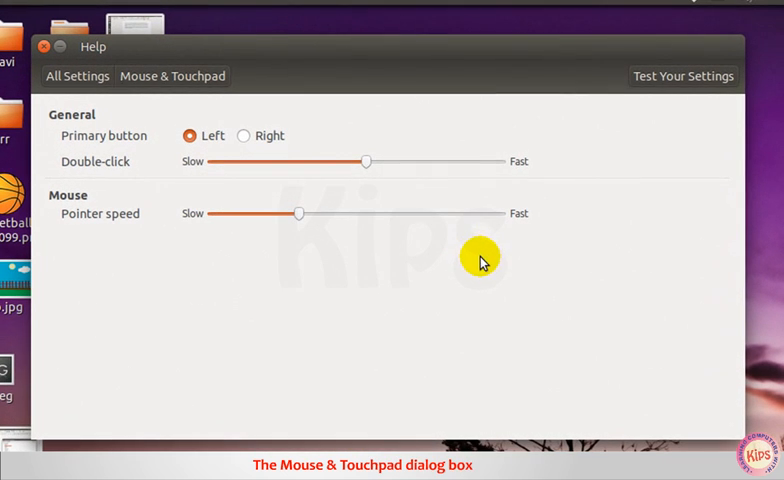
{"action": "mouse_move", "coordinate": [348, 120]}
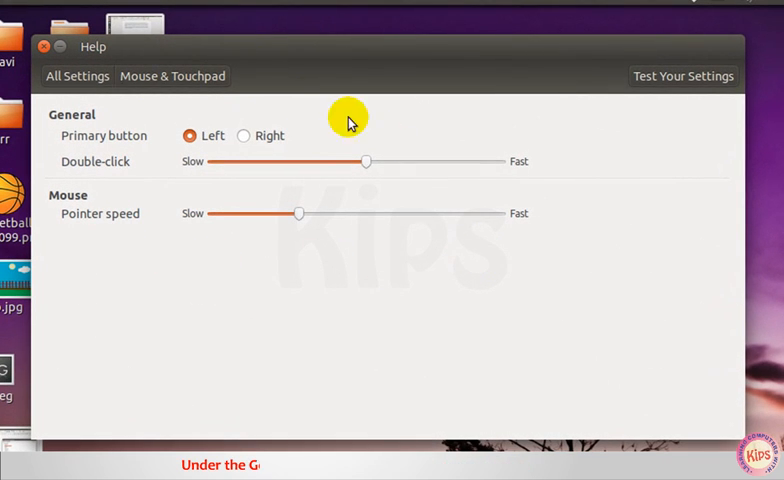
{"action": "mouse_move", "coordinate": [178, 136]}
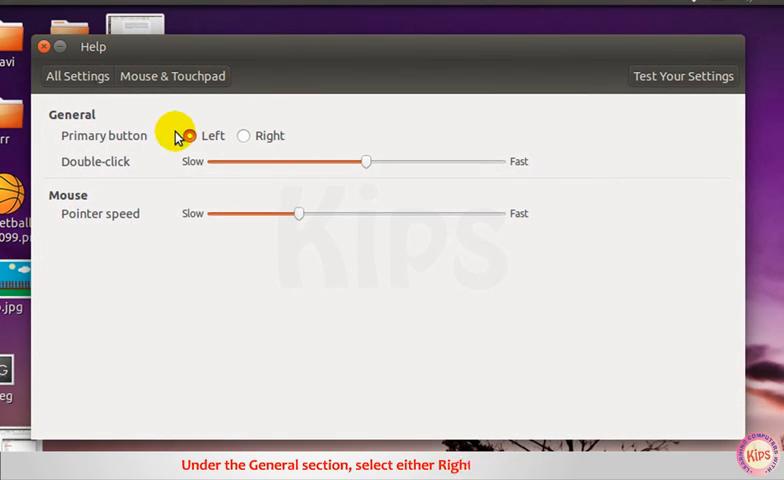
{"action": "mouse_move", "coordinate": [85, 143]}
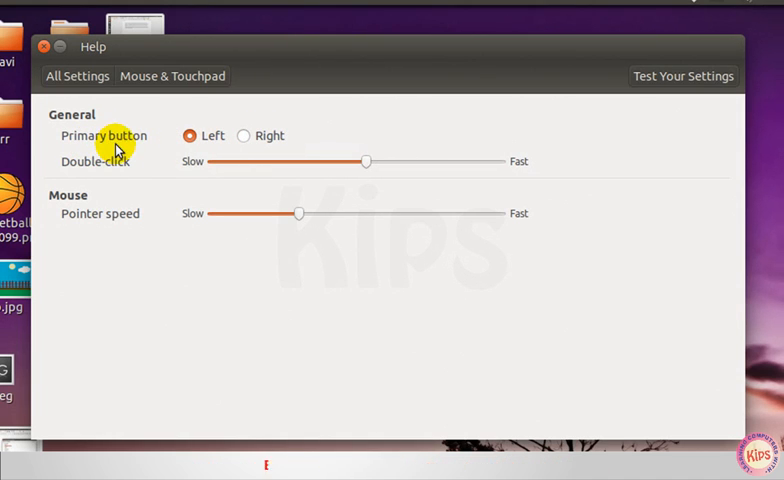
{"action": "mouse_move", "coordinate": [192, 136]}
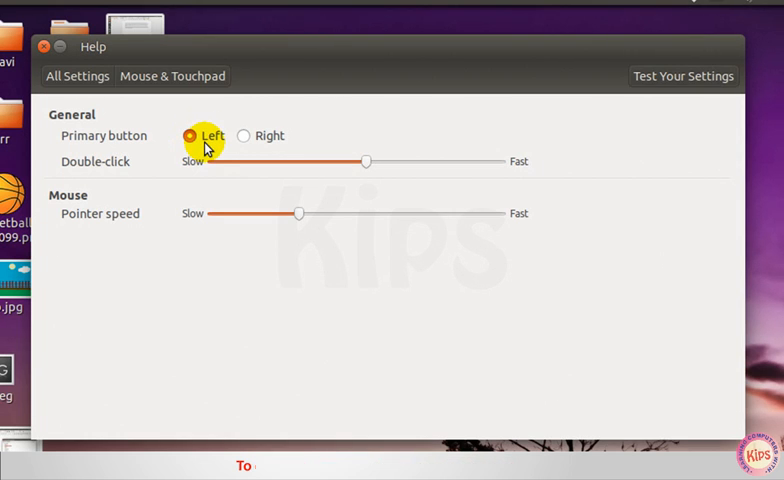
{"action": "mouse_move", "coordinate": [305, 170]}
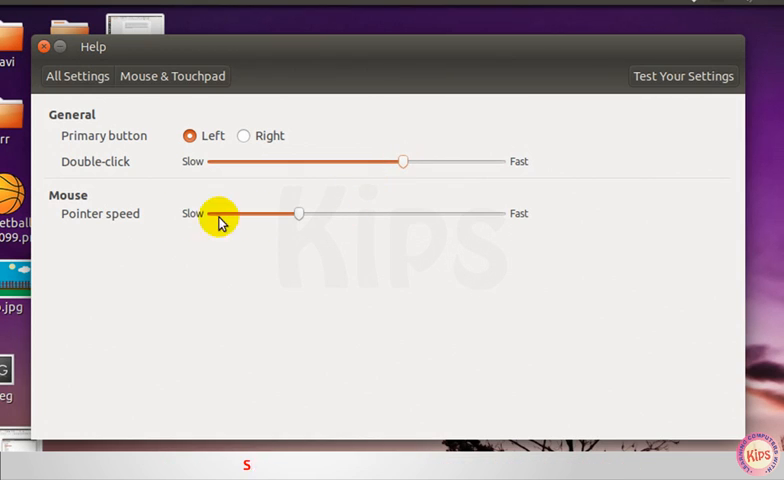
{"action": "mouse_move", "coordinate": [117, 222]}
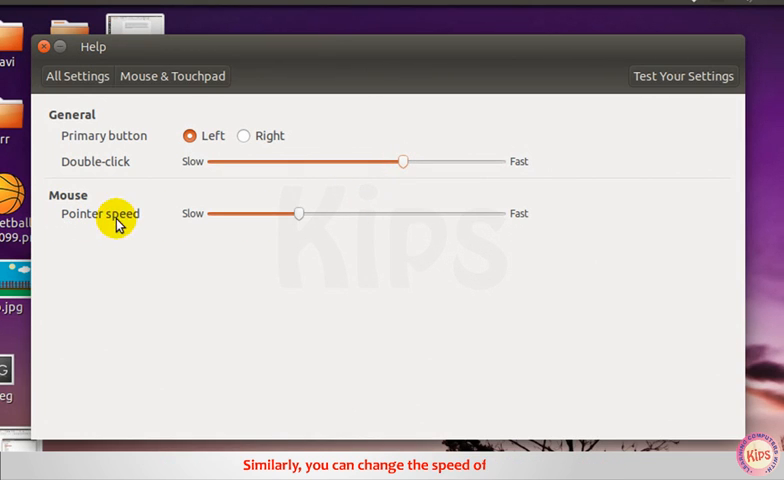
{"action": "left_click_drag", "start_coordinate": [305, 213], "coordinate": [325, 213]}
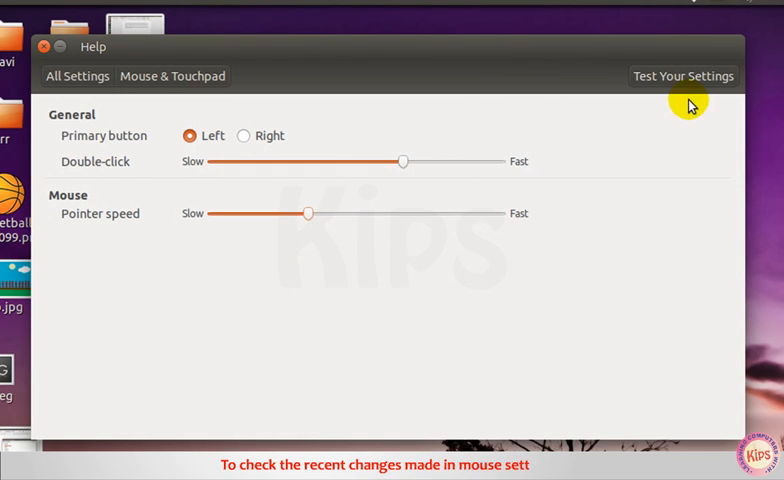
{"action": "left_click", "coordinate": [683, 76]}
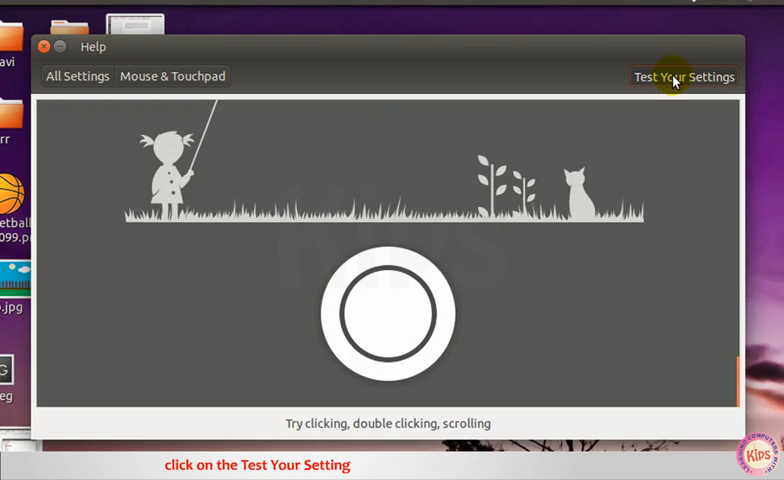
{"action": "mouse_move", "coordinate": [576, 109]}
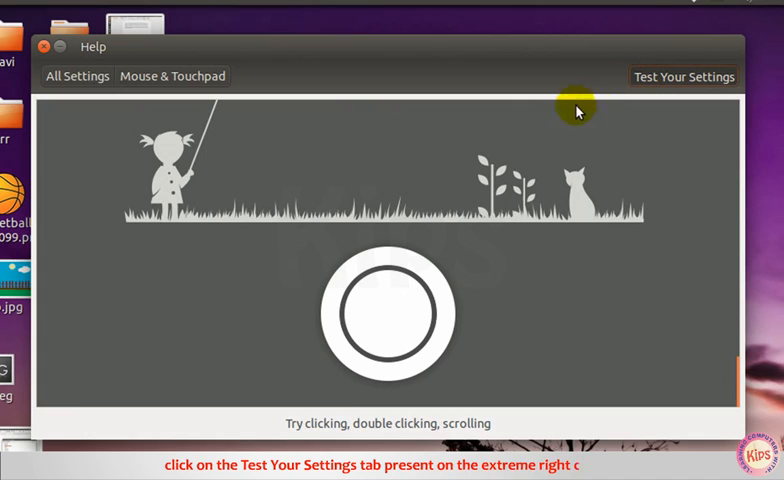
{"action": "mouse_move", "coordinate": [470, 302]}
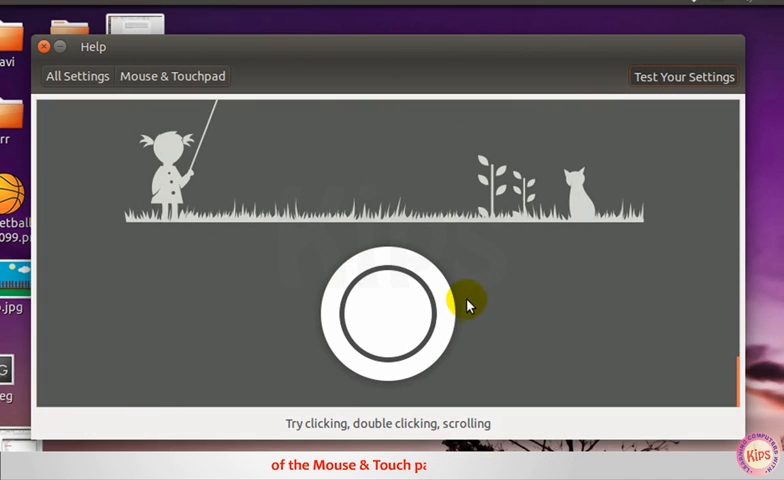
Click the practice target in the mouse test area.
{"action": "left_click", "coordinate": [383, 312]}
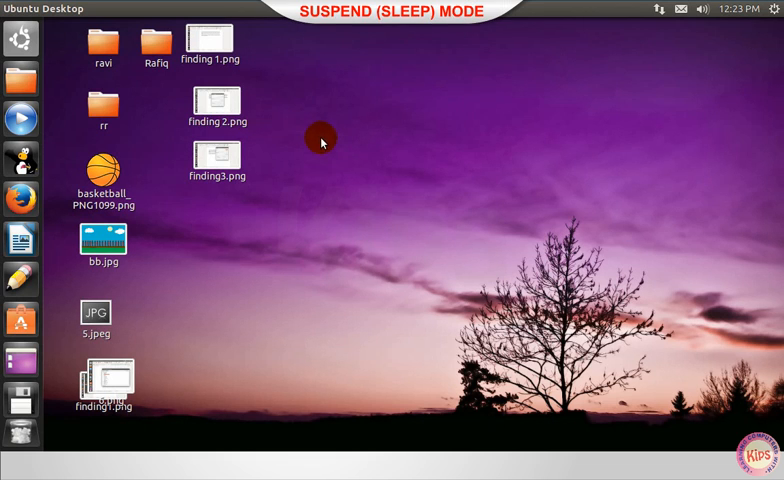
{"action": "mouse_move", "coordinate": [375, 183]}
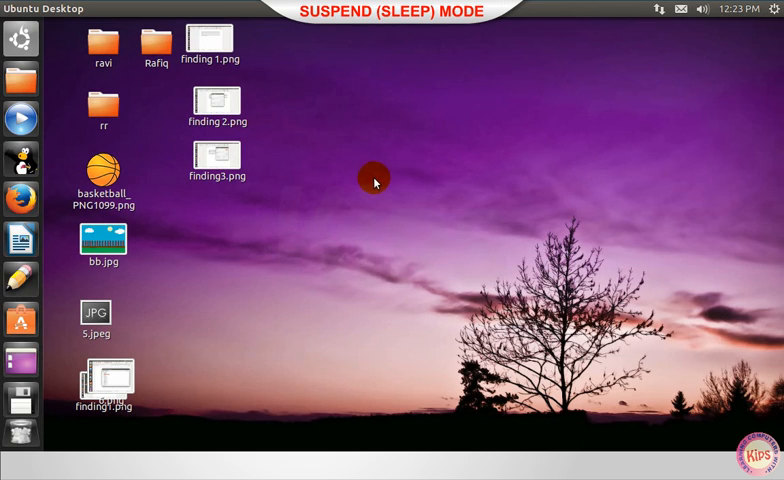
{"action": "mouse_move", "coordinate": [585, 150]}
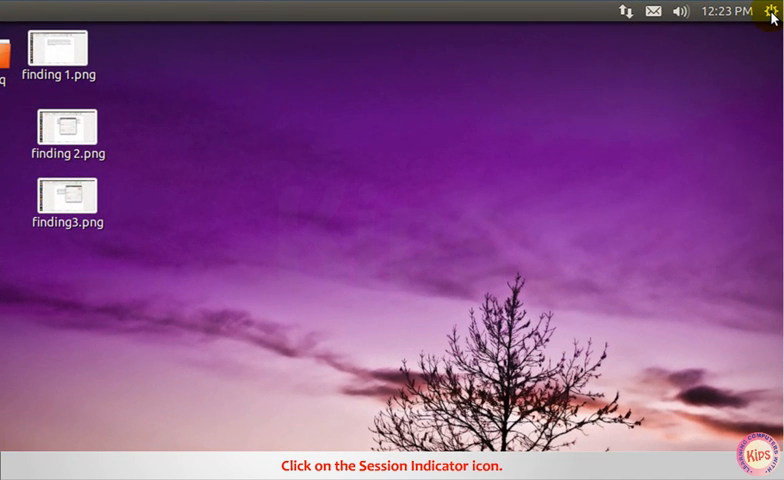
Choose Suspend from the session gear menu.
{"action": "left_click", "coordinate": [771, 11]}
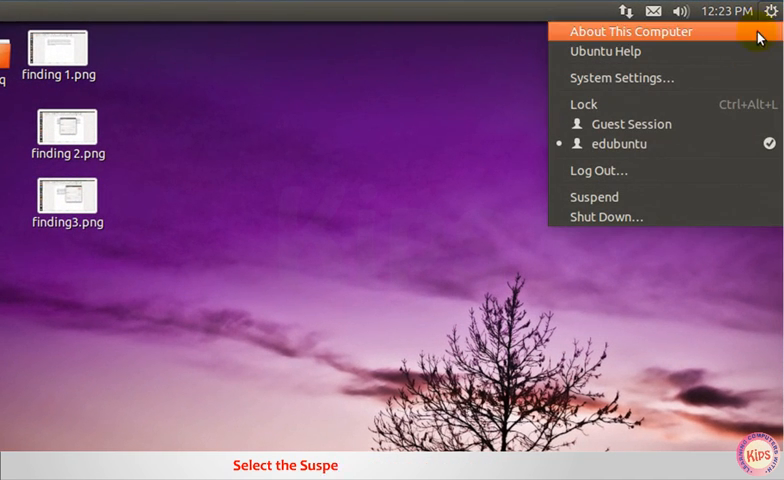
{"action": "left_click", "coordinate": [594, 196]}
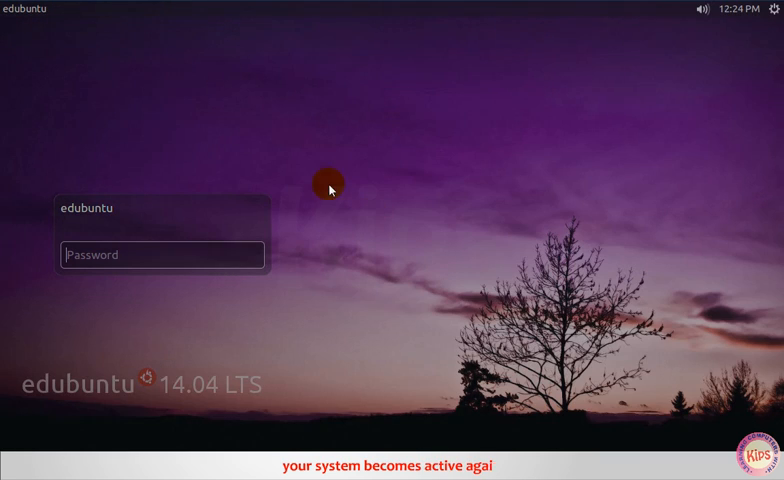
{"action": "mouse_move", "coordinate": [228, 260]}
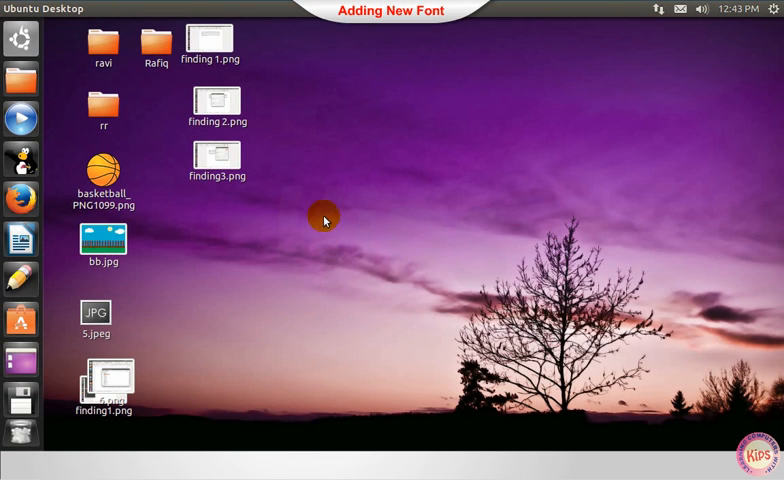
{"action": "mouse_move", "coordinate": [337, 140]}
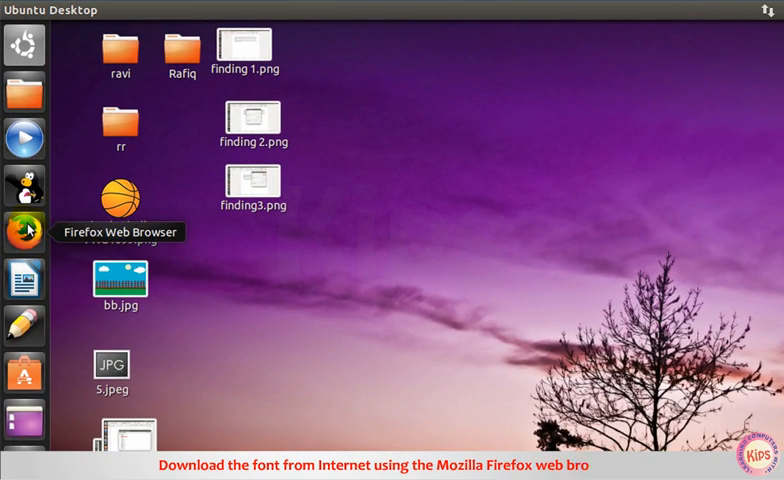
Launch Firefox from the launcher.
{"action": "left_click", "coordinate": [24, 235]}
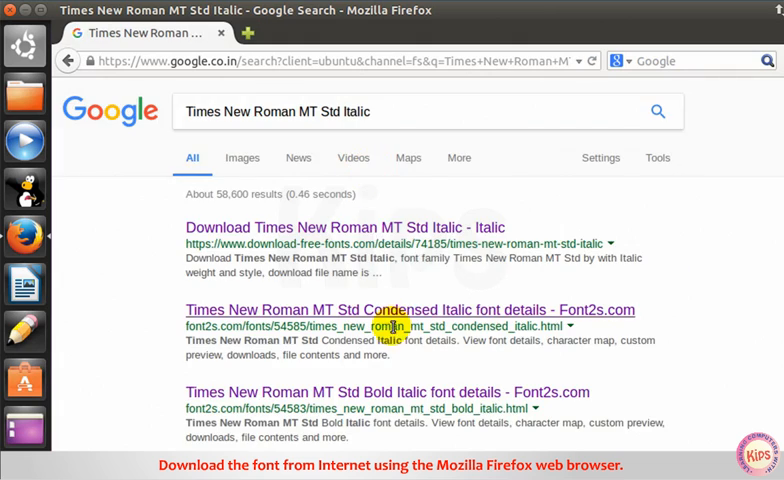
Download and save the Times New Roman MT Std Condensed Italic zip from Font2s.com.
{"action": "left_click", "coordinate": [409, 309]}
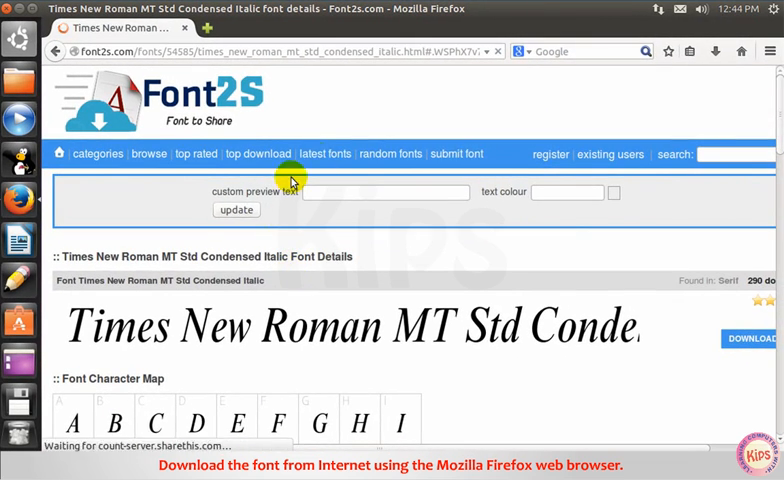
{"action": "scroll", "scroll_direction": "down", "scroll_amount": 3}
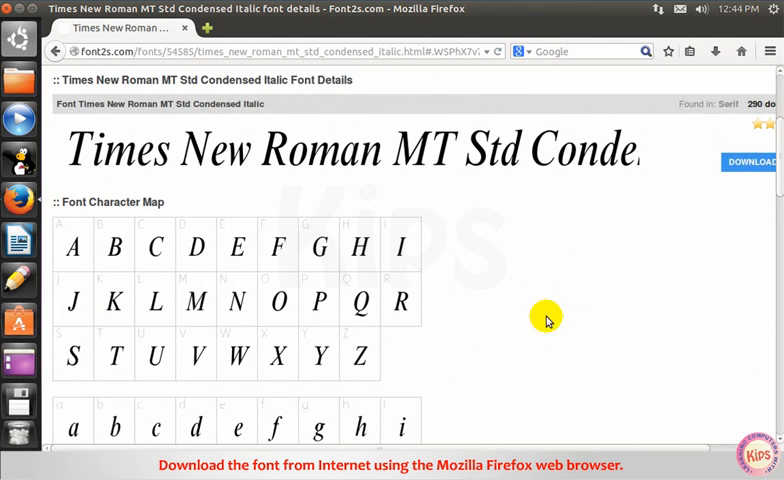
{"action": "left_click", "coordinate": [749, 161]}
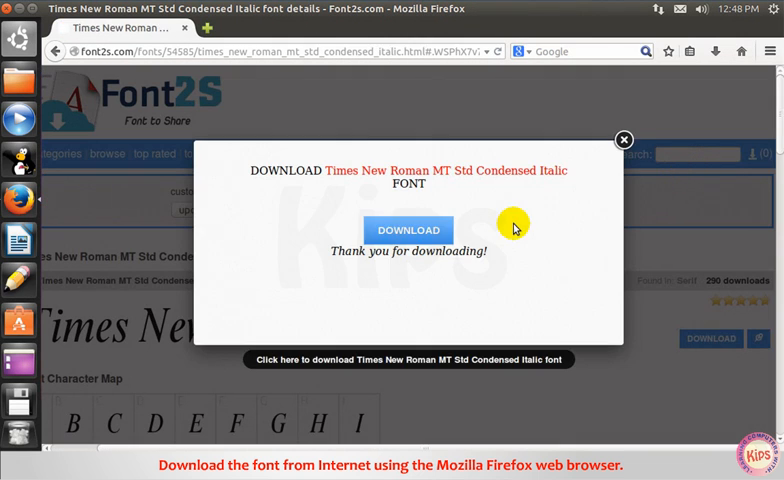
{"action": "left_click", "coordinate": [408, 230]}
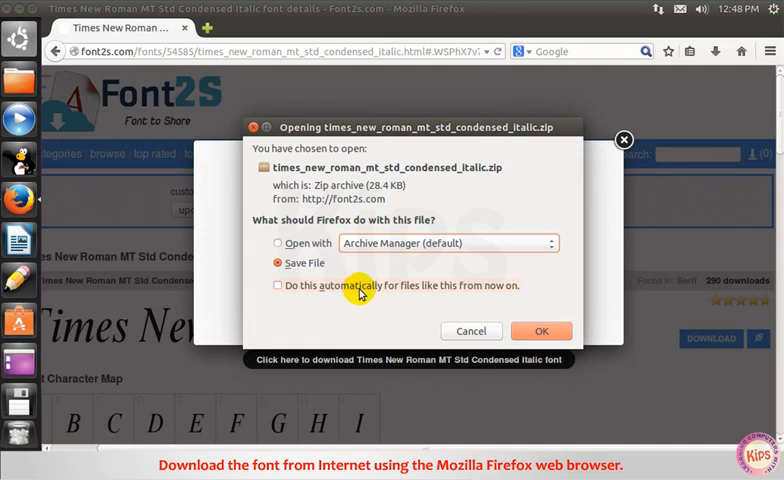
{"action": "left_click", "coordinate": [541, 330]}
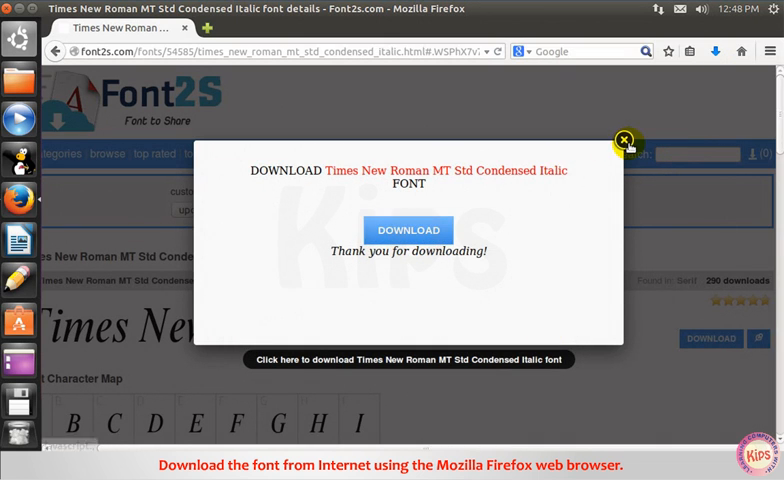
{"action": "left_click", "coordinate": [624, 138]}
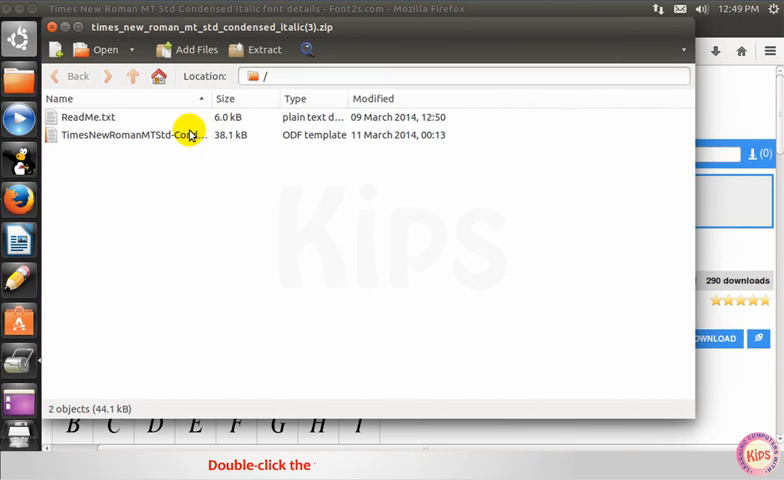
Preview the condensed italic font file from the archive and install it.
{"action": "double_click", "coordinate": [130, 135]}
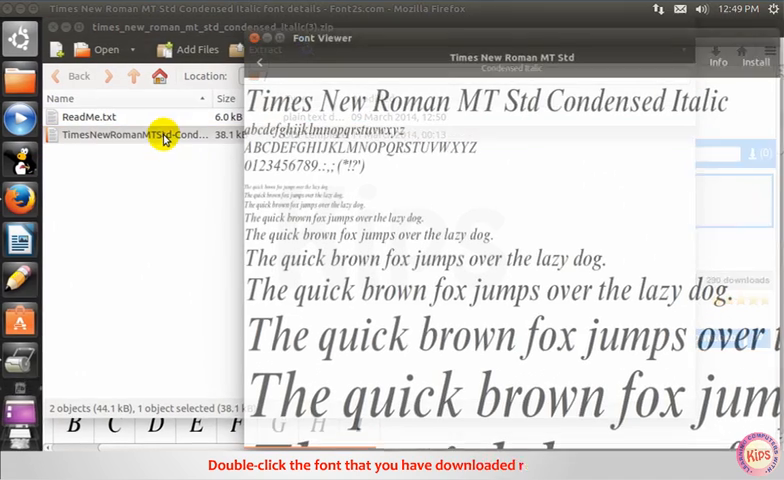
{"action": "left_click", "coordinate": [755, 62]}
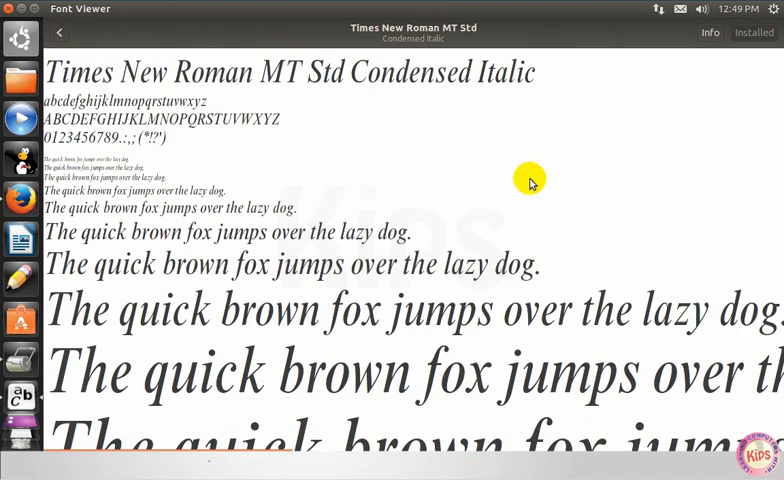
{"action": "mouse_move", "coordinate": [440, 280]}
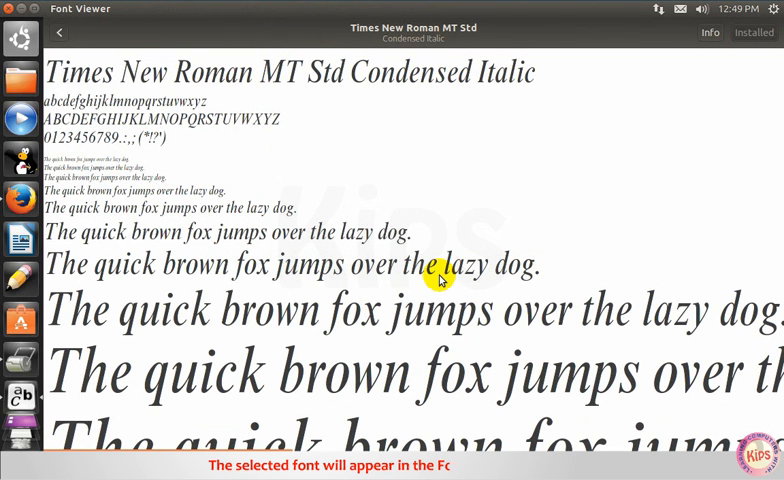
{"action": "mouse_move", "coordinate": [441, 198]}
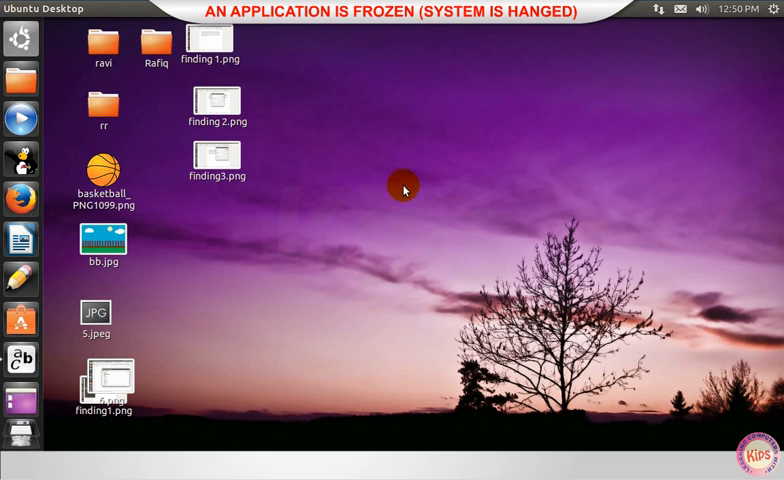
{"action": "mouse_move", "coordinate": [368, 164]}
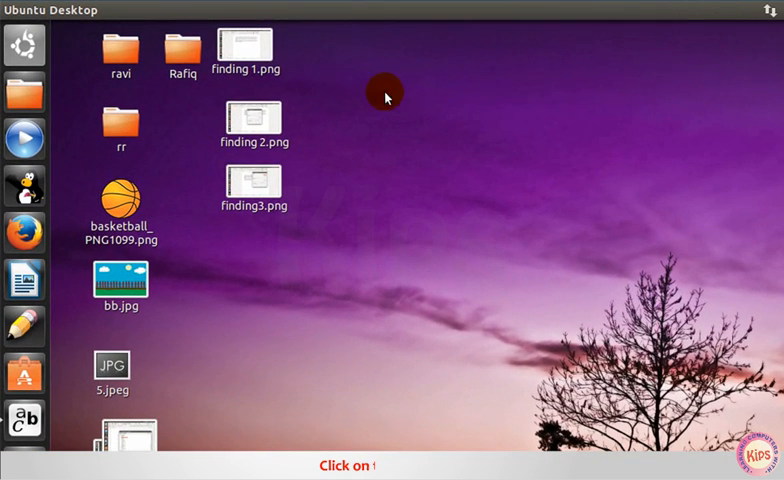
Search the Dash for System Monitor and launch it.
{"action": "left_click", "coordinate": [24, 46]}
{"action": "type", "text": "System Moniter"}
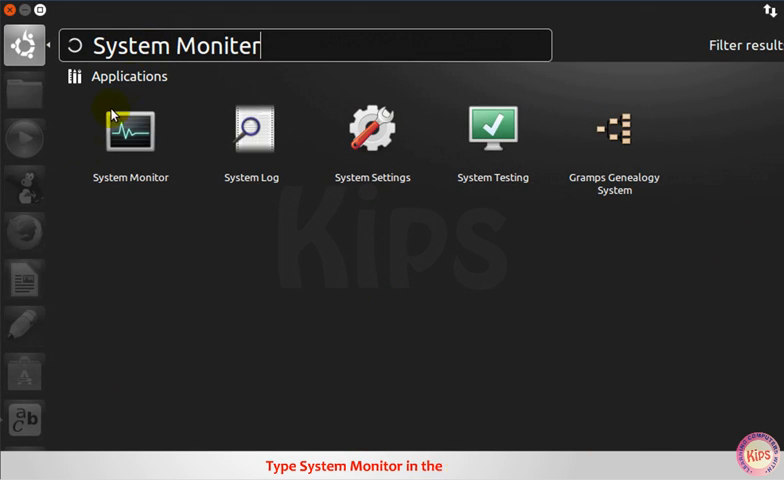
{"action": "left_click", "coordinate": [129, 130]}
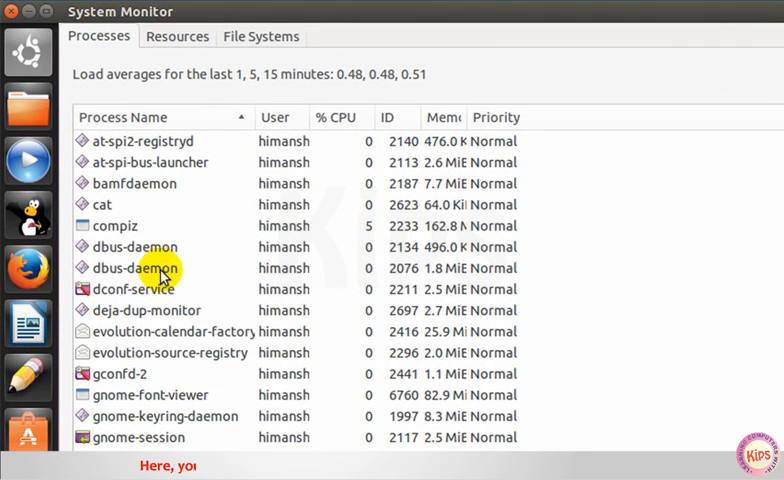
{"action": "mouse_move", "coordinate": [210, 300]}
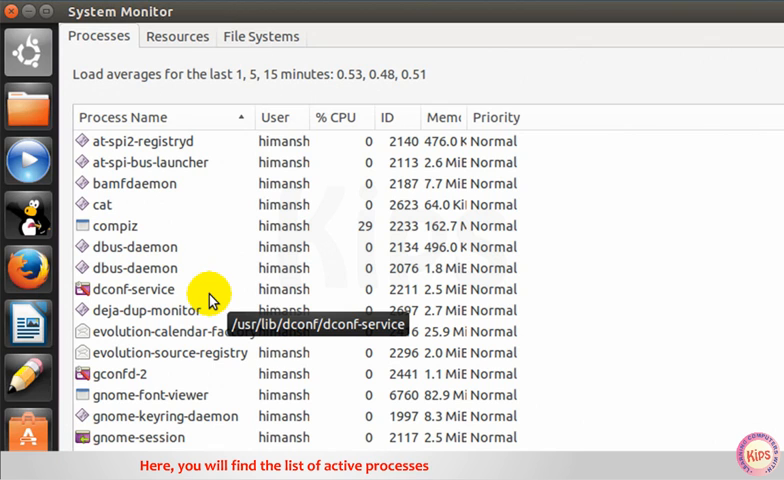
{"action": "mouse_move", "coordinate": [170, 207]}
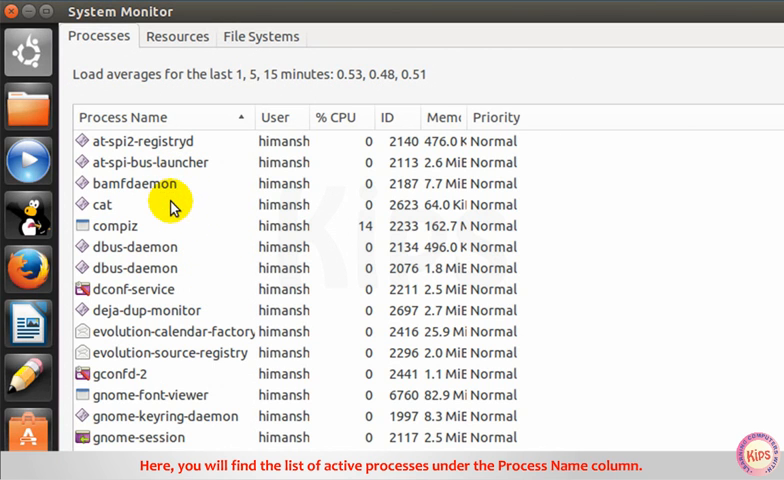
{"action": "mouse_move", "coordinate": [120, 117]}
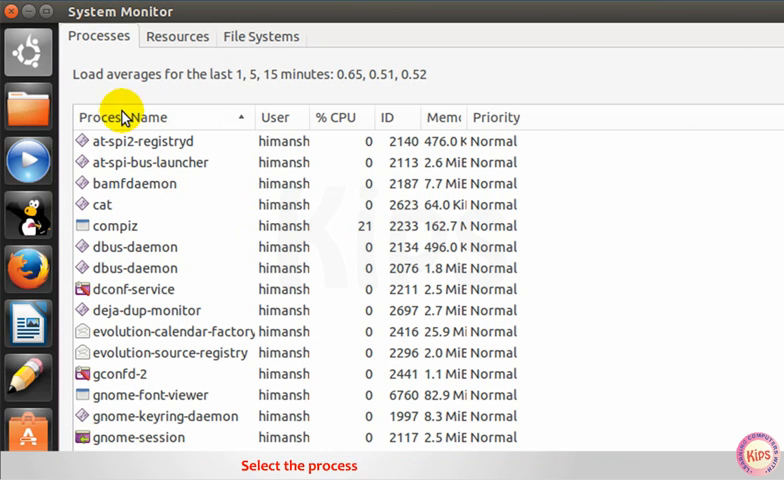
Select the frozen process in System Monitor's process list.
{"action": "left_click", "coordinate": [140, 141]}
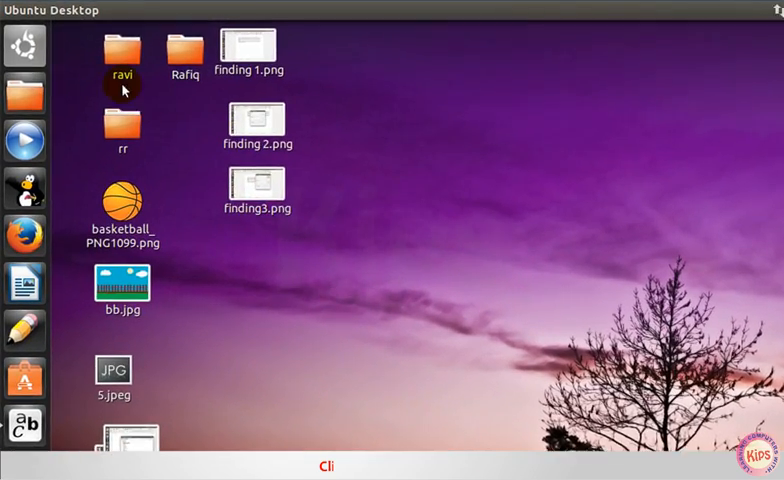
Search the Dash for 'Onboard' to launch the on-screen keyboard.
{"action": "left_click", "coordinate": [24, 47]}
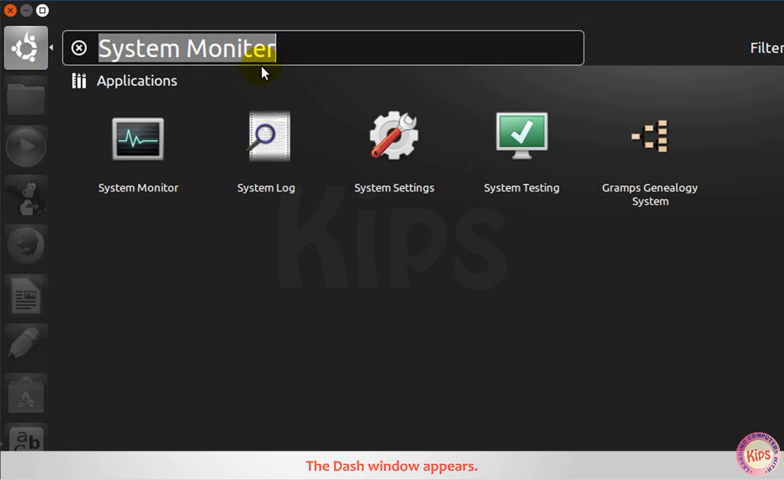
{"action": "type", "text": "Onboard"}
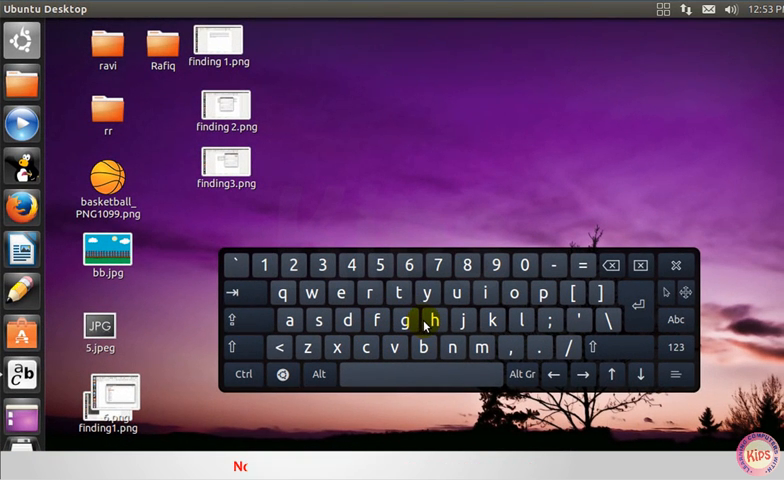
Start a new LibreOffice Writer document from the launcher.
{"action": "left_click", "coordinate": [22, 247]}
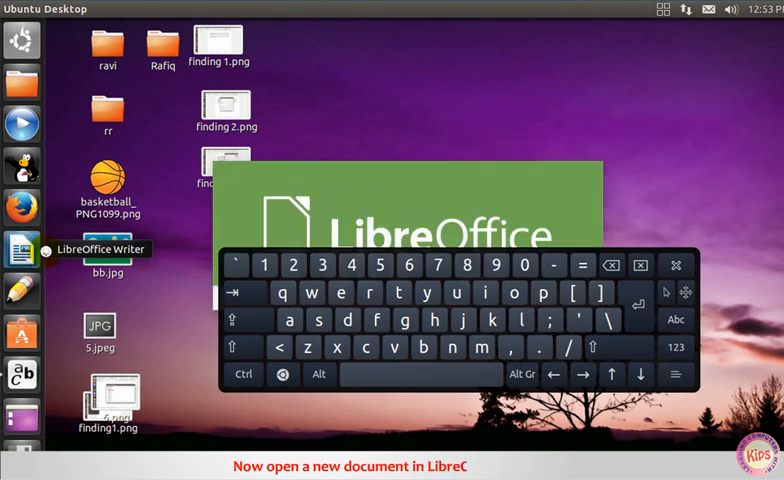
{"action": "left_click", "coordinate": [22, 249]}
{"action": "type", "text": "kips"}
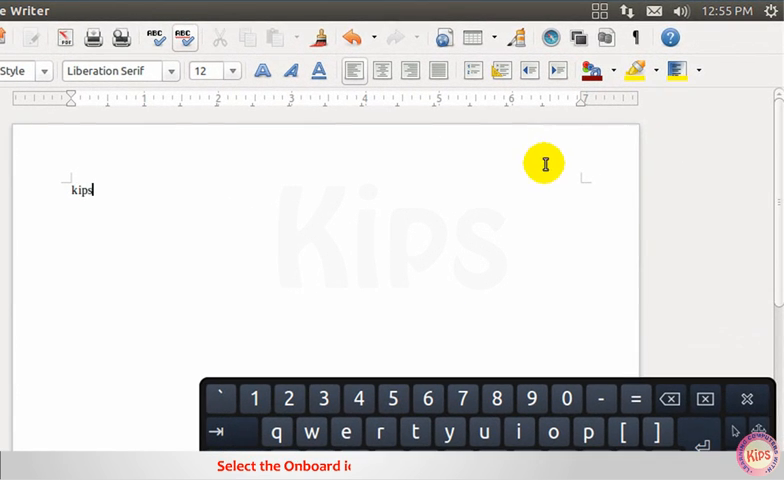
Open the Onboard indicator menu in the top panel.
{"action": "left_click", "coordinate": [599, 11]}
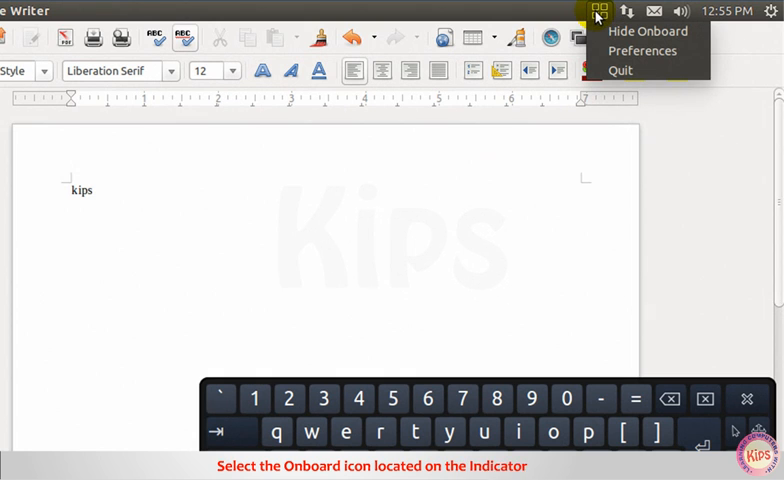
{"action": "mouse_move", "coordinate": [620, 70]}
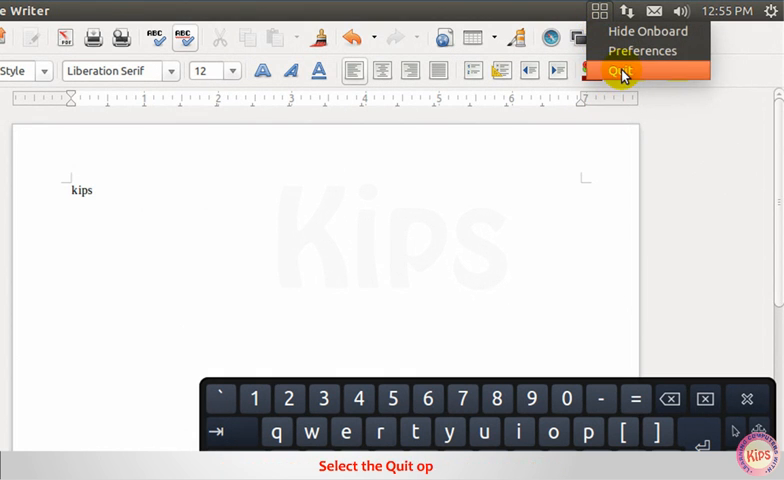